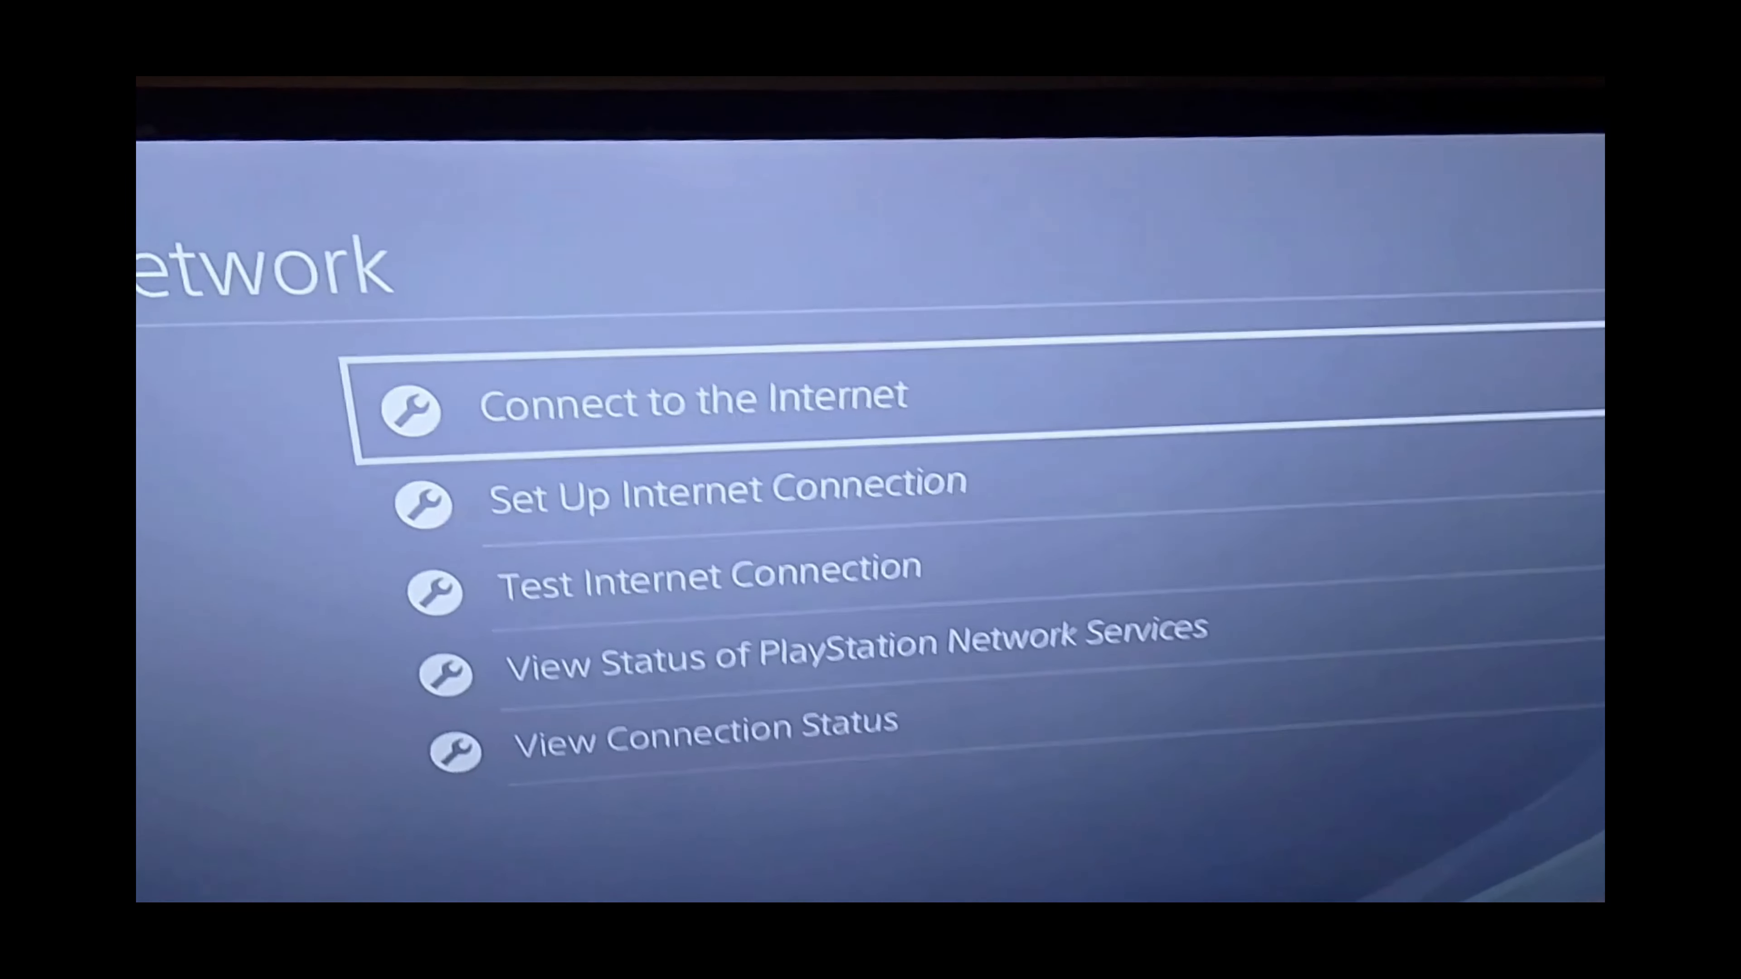
Start Set Up Internet Connection and complete the wired (LAN) setup until settings are updated.
key("Down")
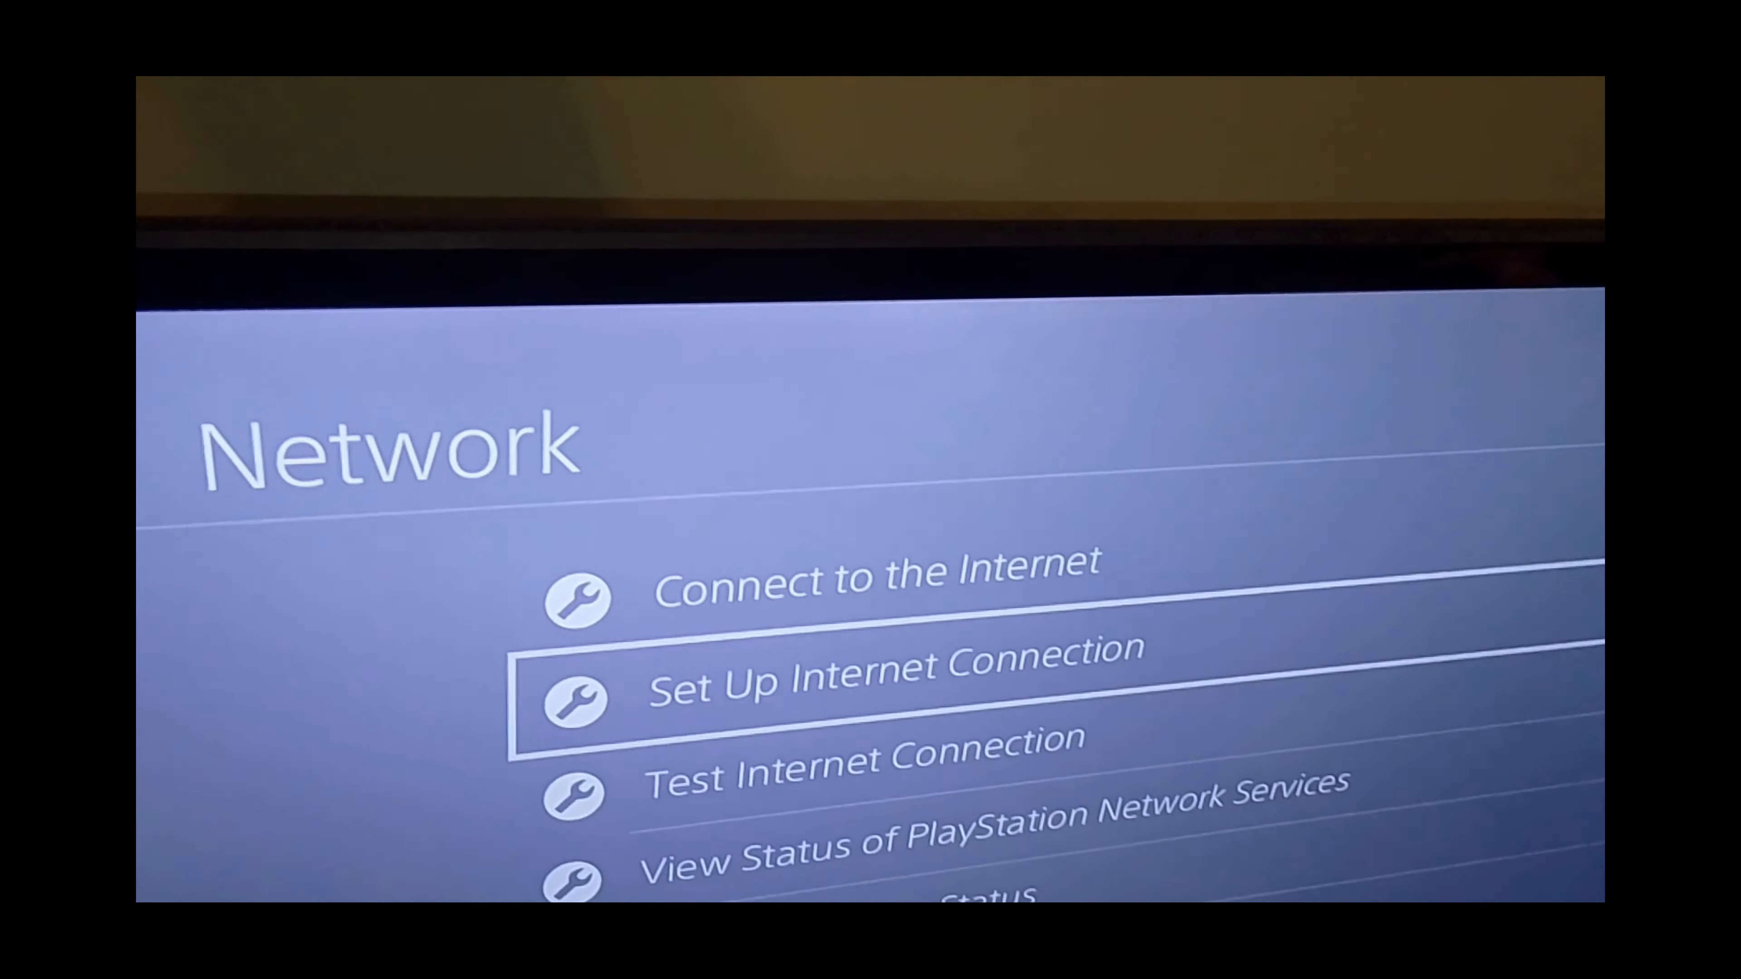
left_click(894, 688)
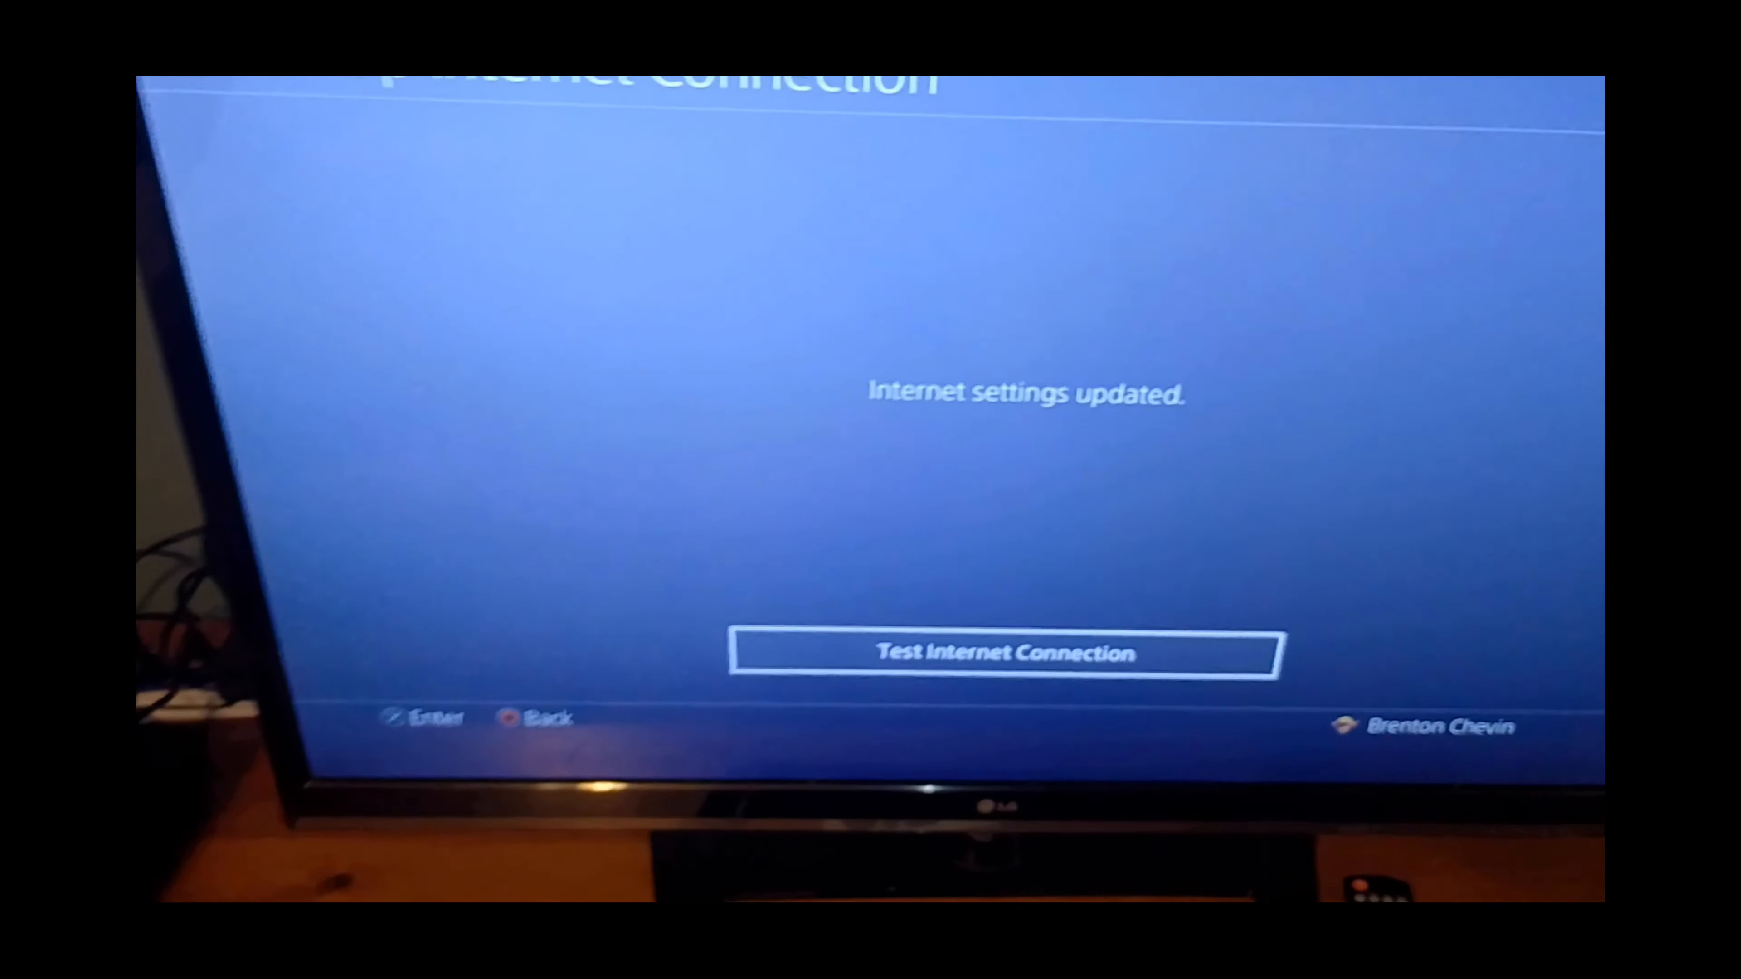
Run Test Internet Connection on the PS4, then enter the Apple TV's Settings app.
left_click(1004, 653)
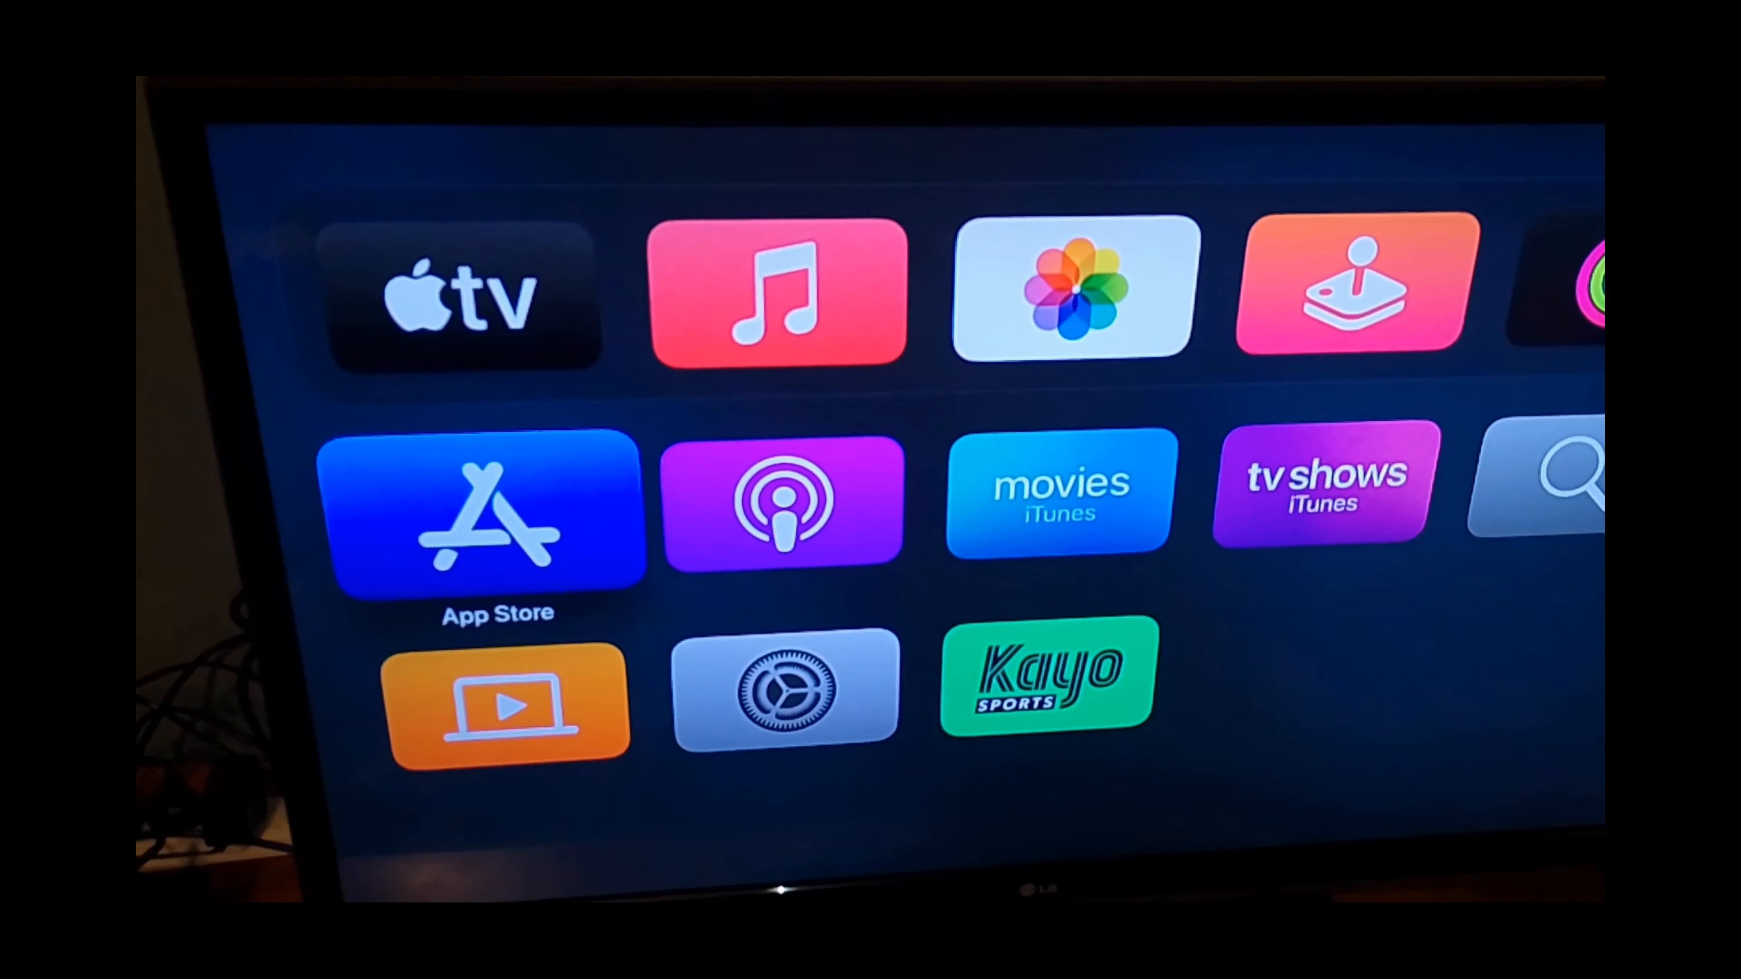
left_click(786, 688)
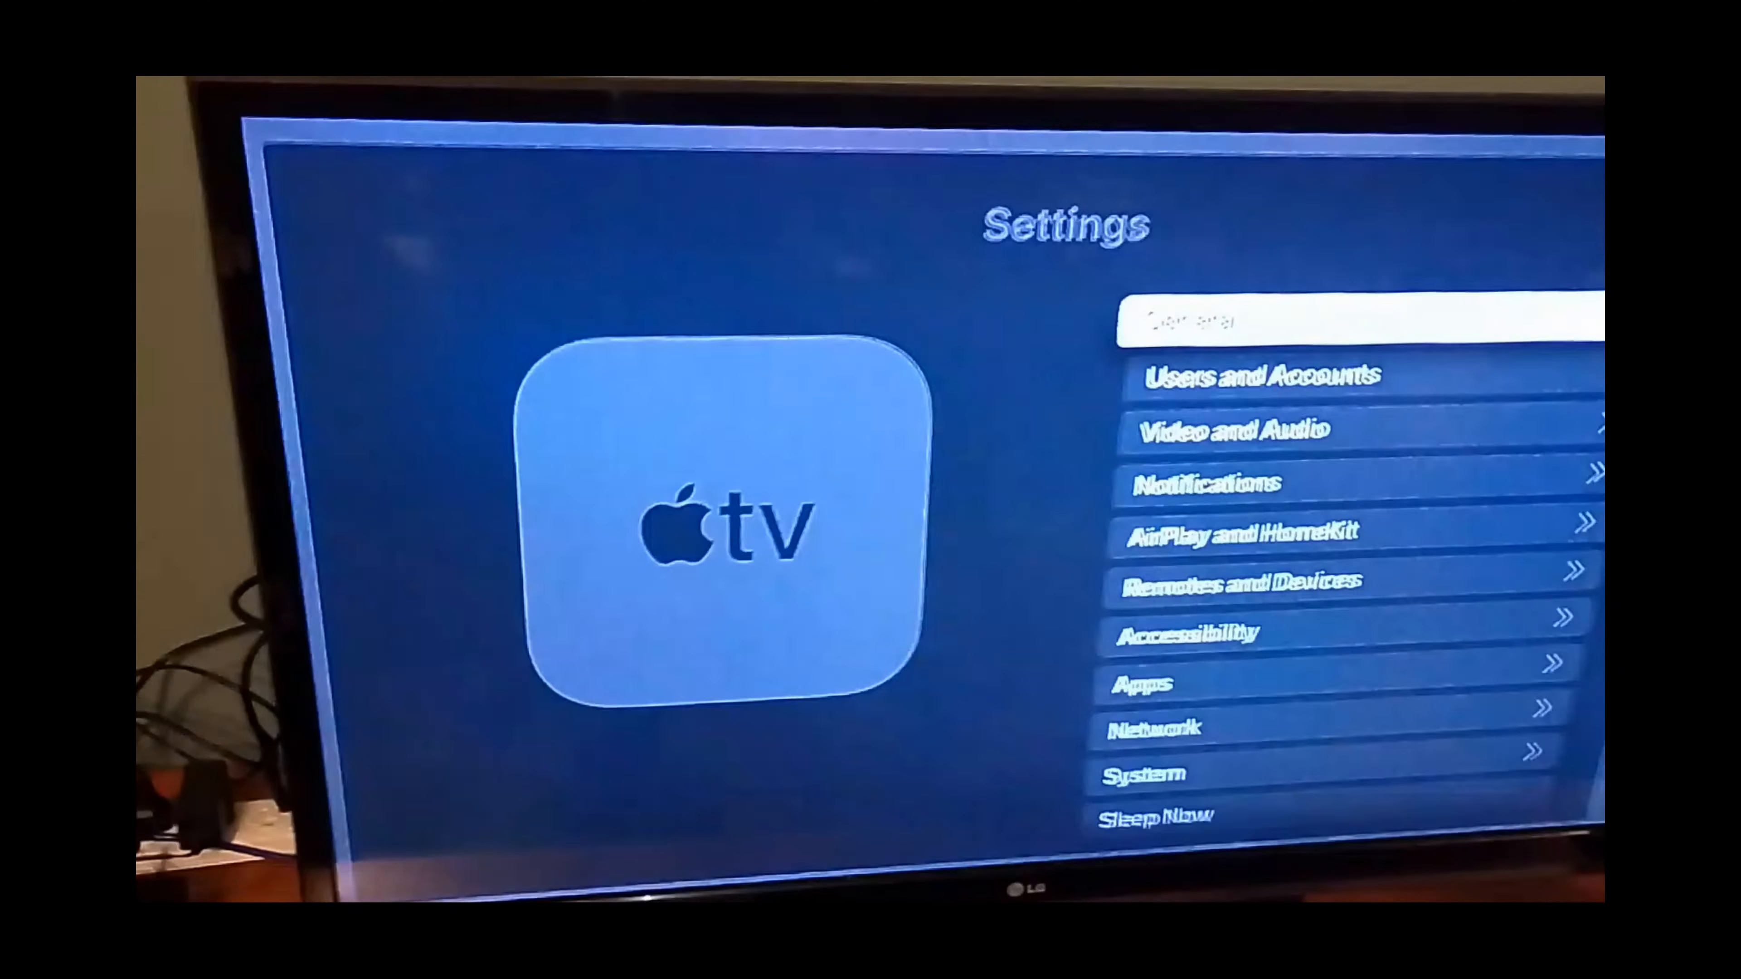